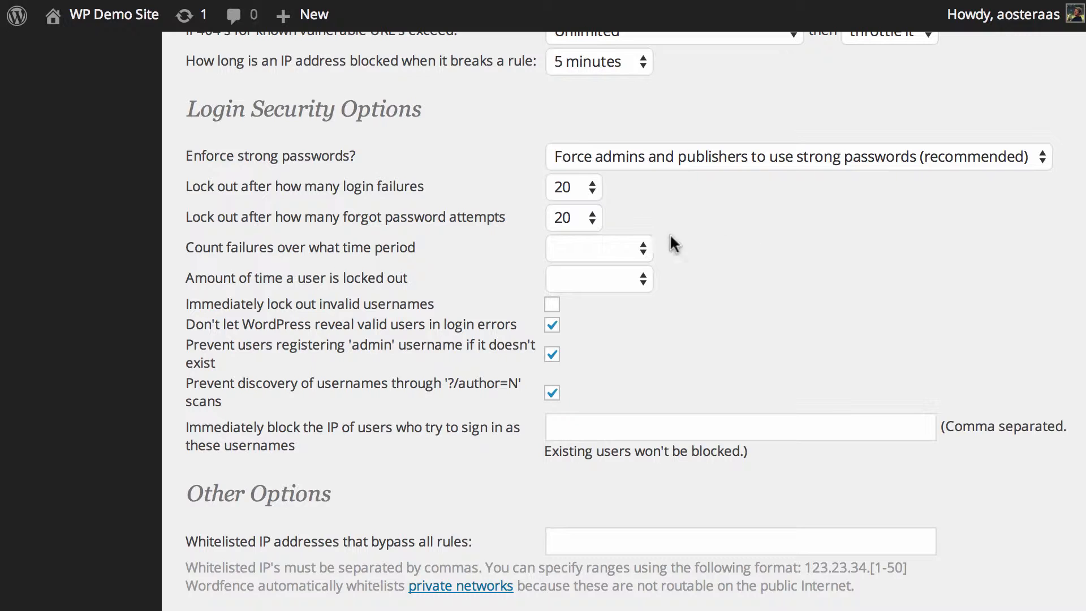
Keep strong-password enforcement required for admins and publishers.
{"action": "left_click", "coordinate": [795, 156]}
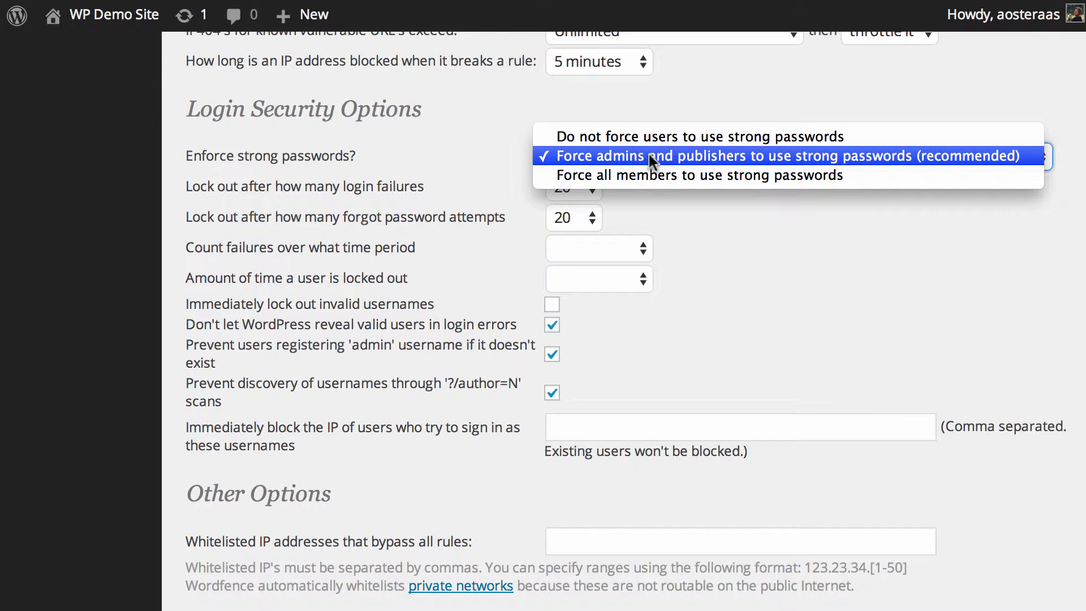
{"action": "mouse_move", "coordinate": [686, 175]}
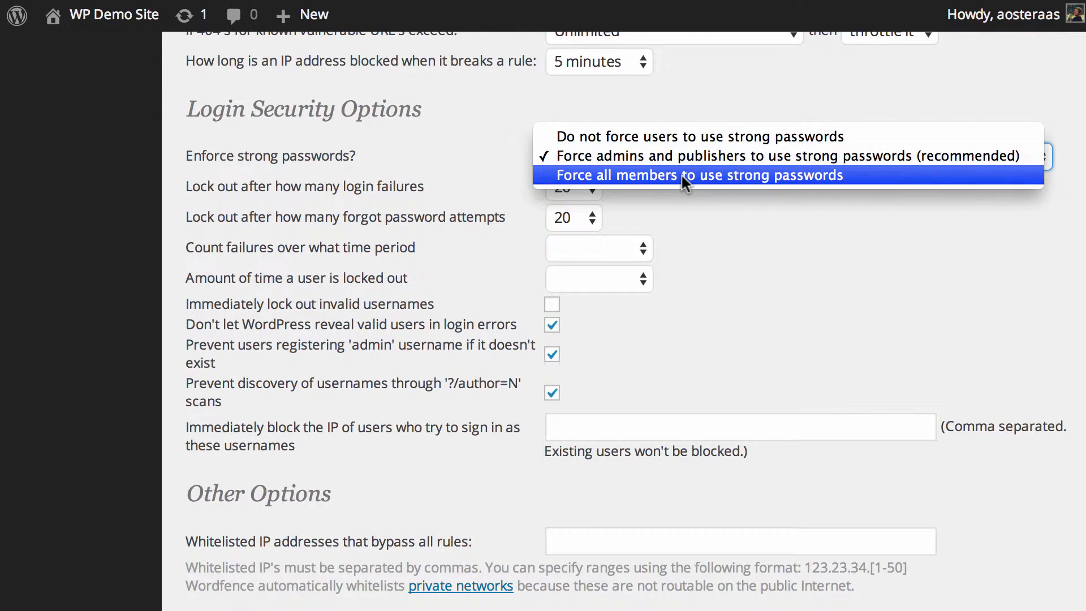
{"action": "mouse_move", "coordinate": [718, 136]}
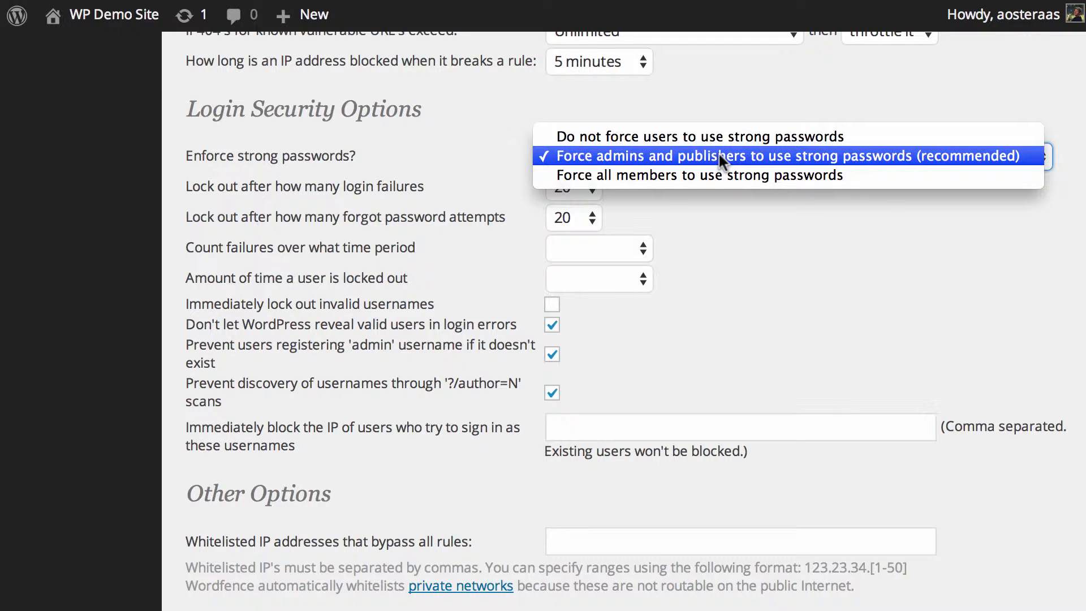
{"action": "left_click", "coordinate": [776, 155]}
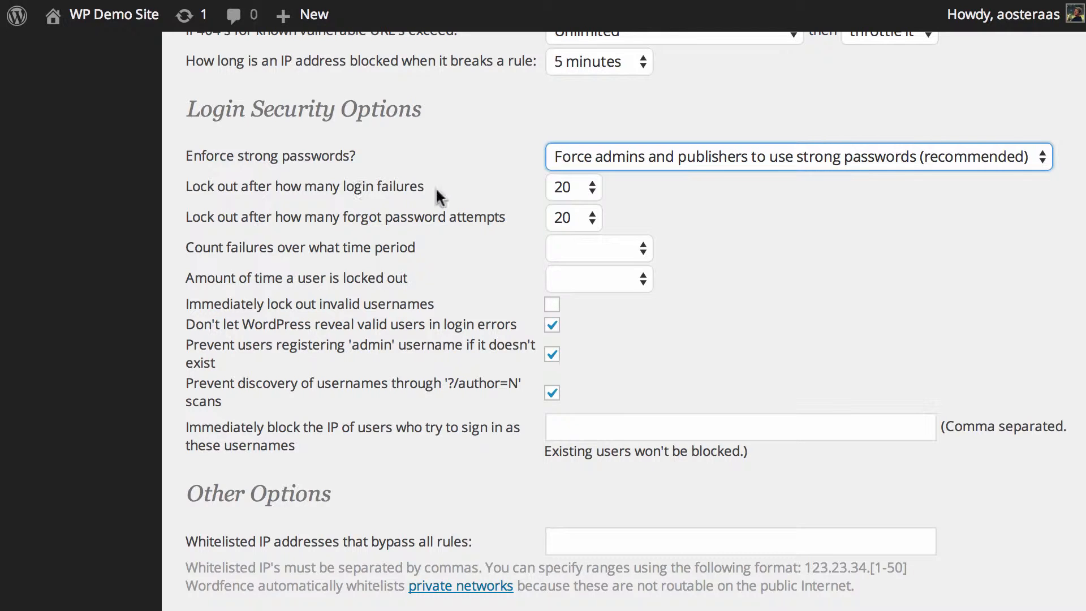
Set both the login-failure and forgot-password lockout thresholds to 5 attempts.
{"action": "left_click", "coordinate": [573, 187]}
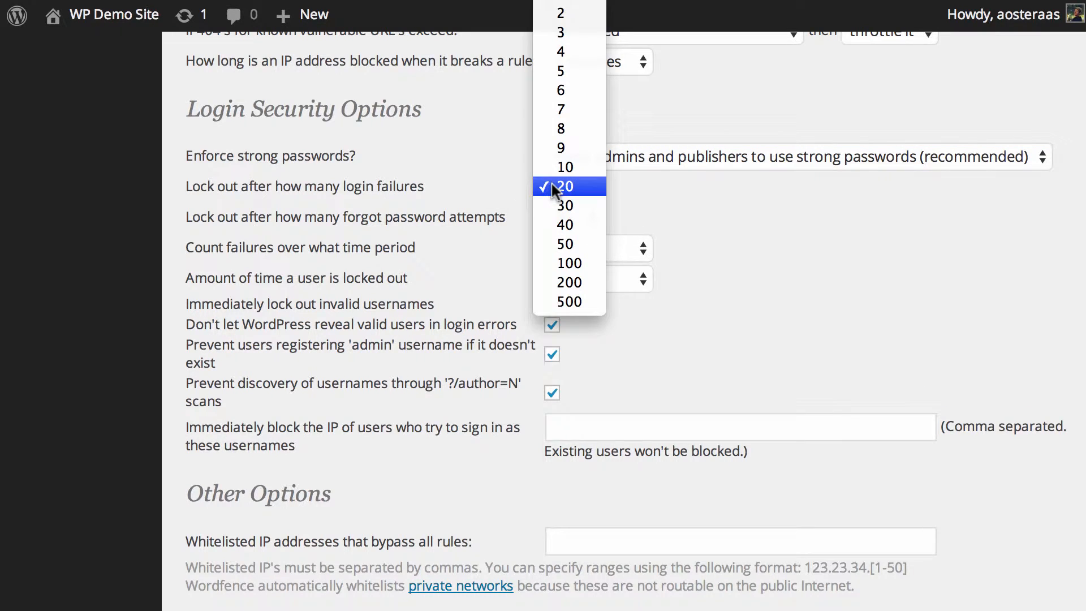
{"action": "left_click", "coordinate": [560, 71]}
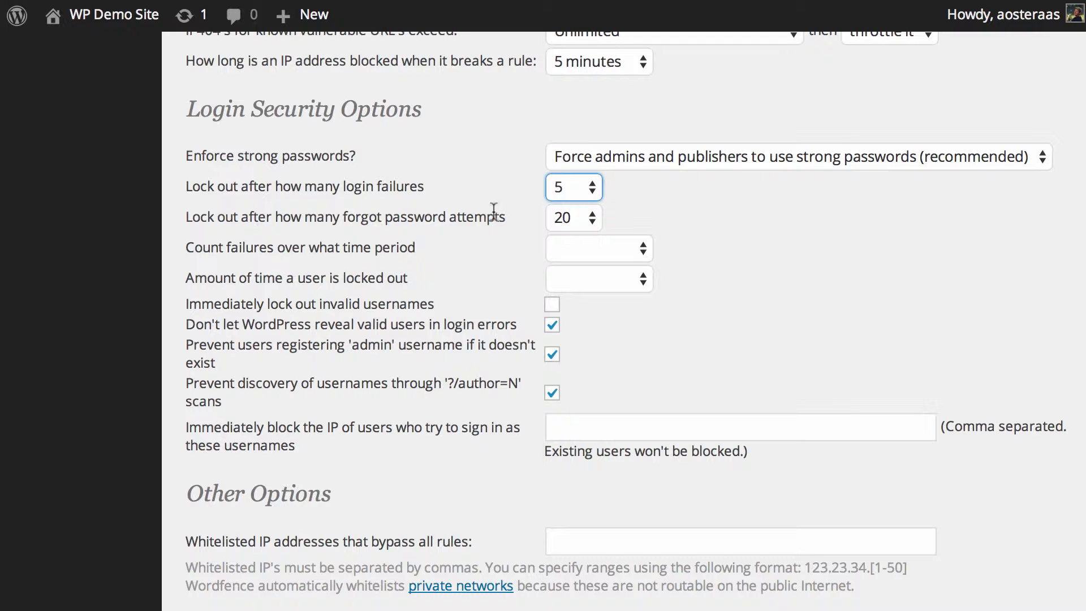
{"action": "left_click", "coordinate": [573, 218]}
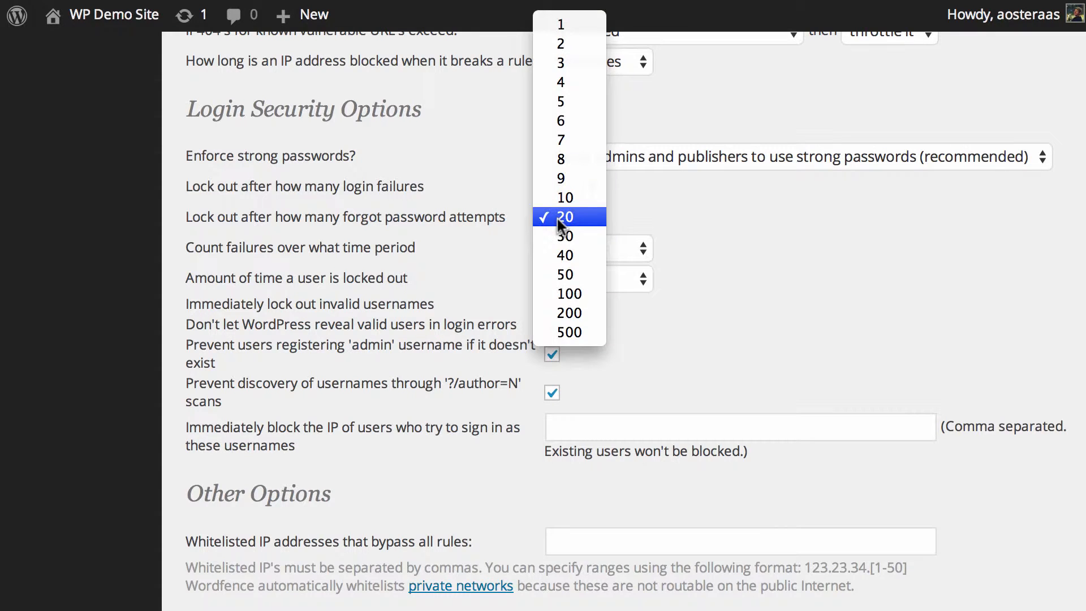
{"action": "left_click", "coordinate": [561, 100]}
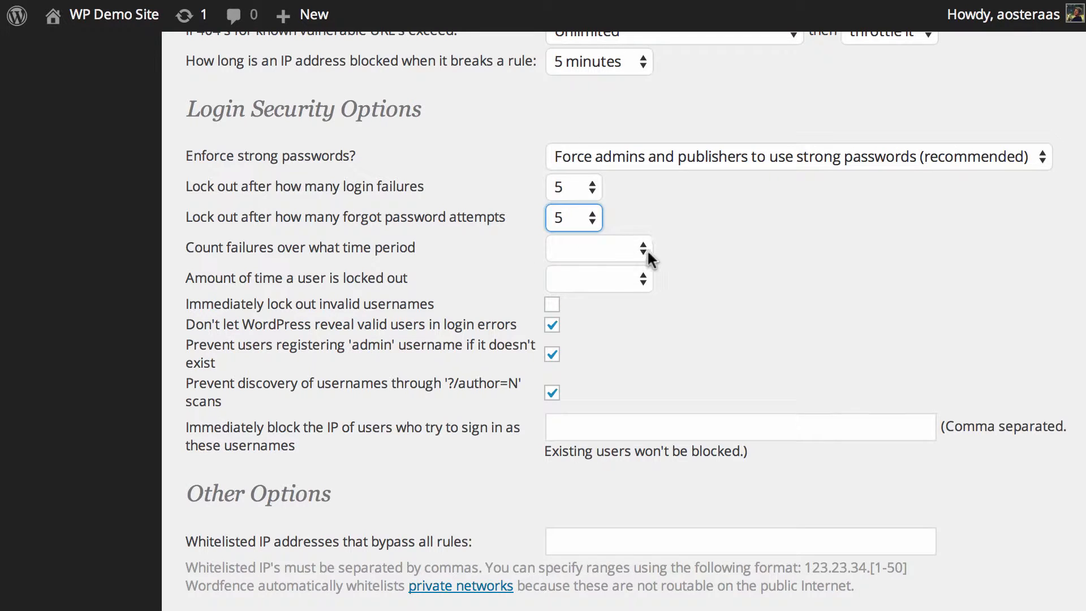
Set the failure-counting window and the lockout duration both to 1 hour.
{"action": "left_click", "coordinate": [597, 248]}
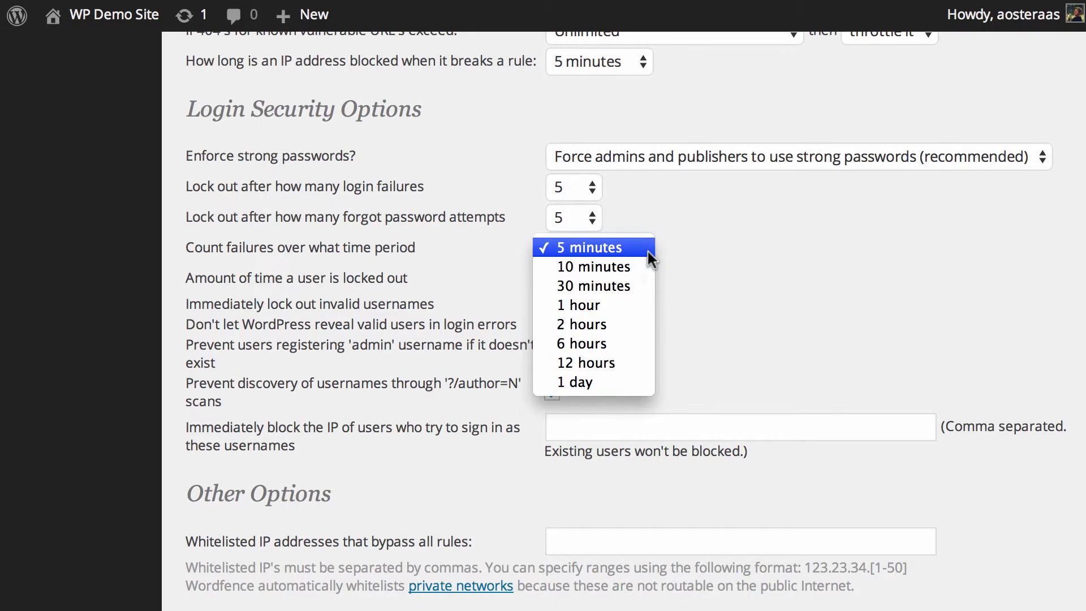
{"action": "mouse_move", "coordinate": [579, 304]}
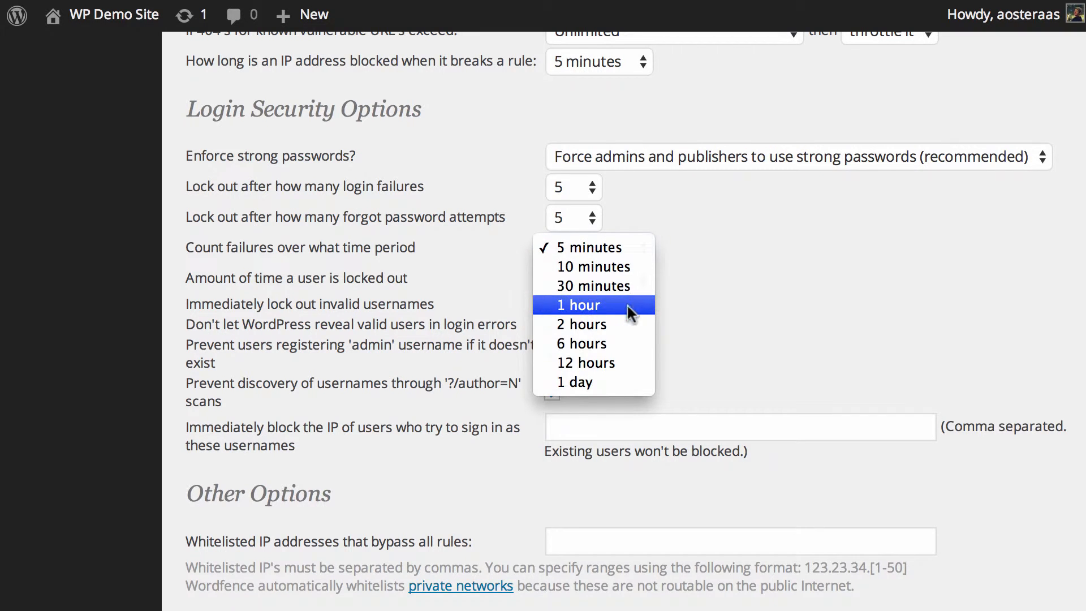
{"action": "left_click", "coordinate": [577, 304]}
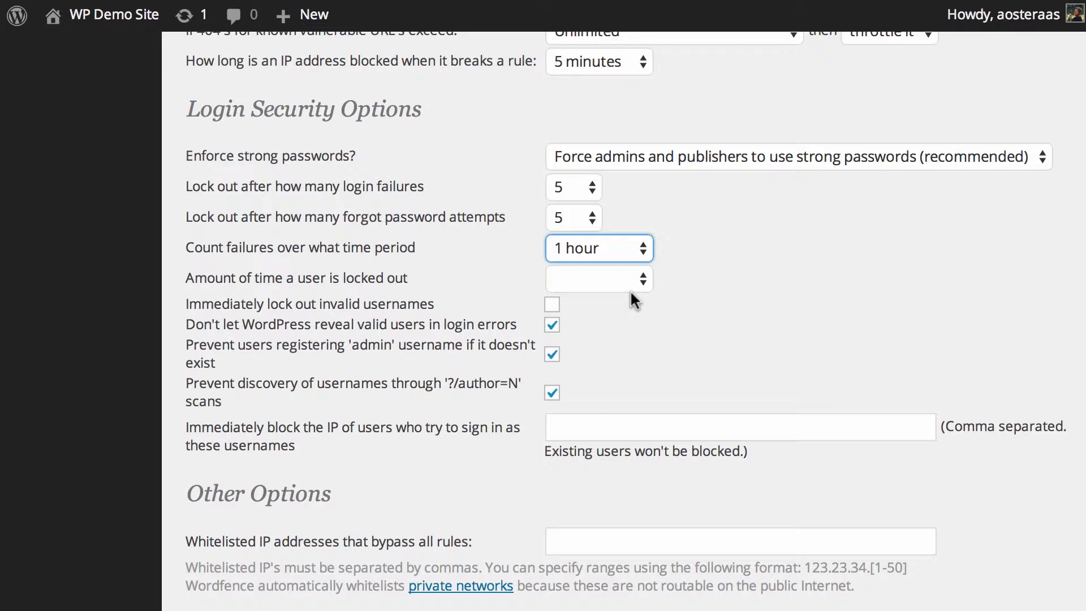
{"action": "left_click", "coordinate": [598, 278]}
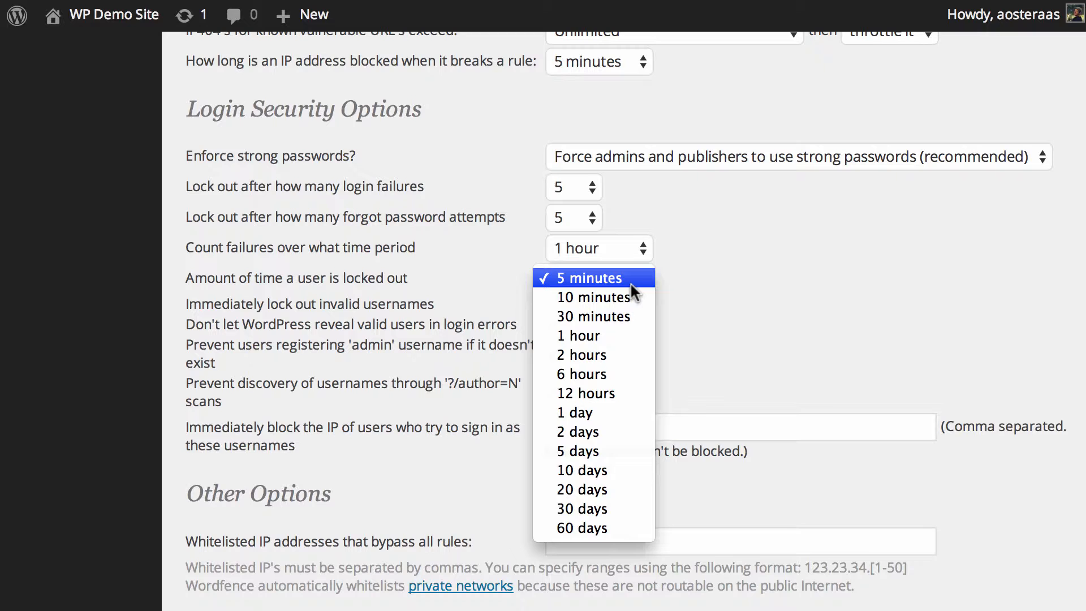
{"action": "mouse_move", "coordinate": [594, 297]}
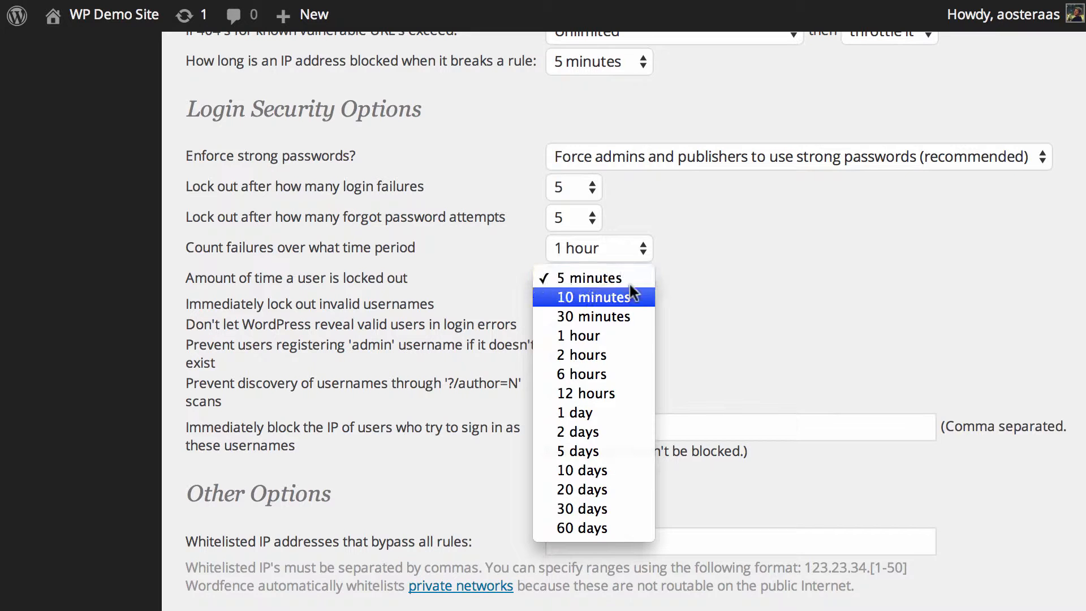
{"action": "left_click", "coordinate": [578, 335]}
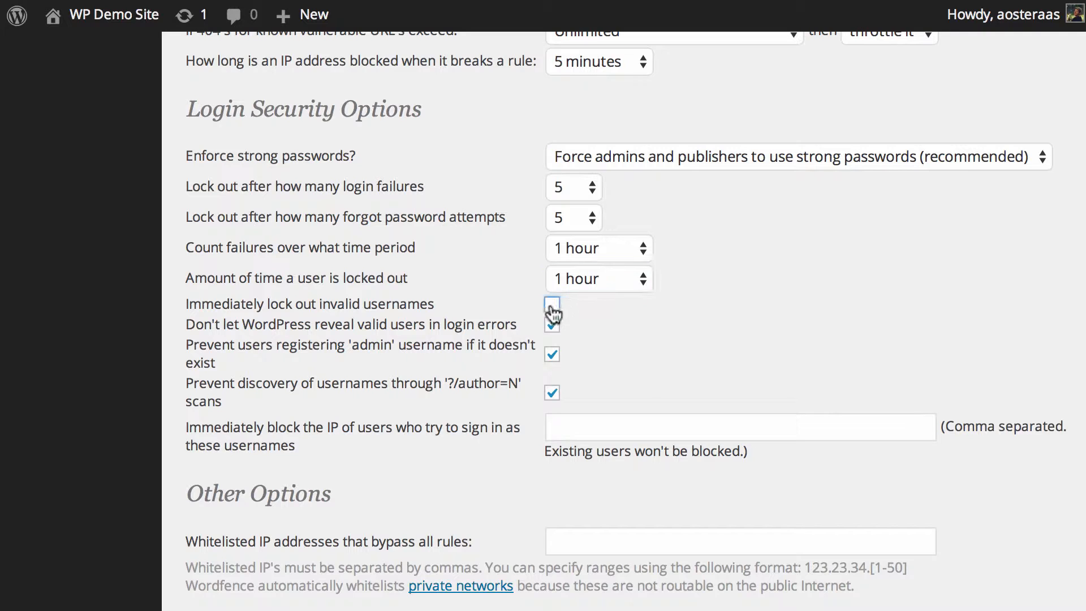
Enable immediate lockout of sign-in attempts using invalid usernames.
{"action": "left_click", "coordinate": [552, 303]}
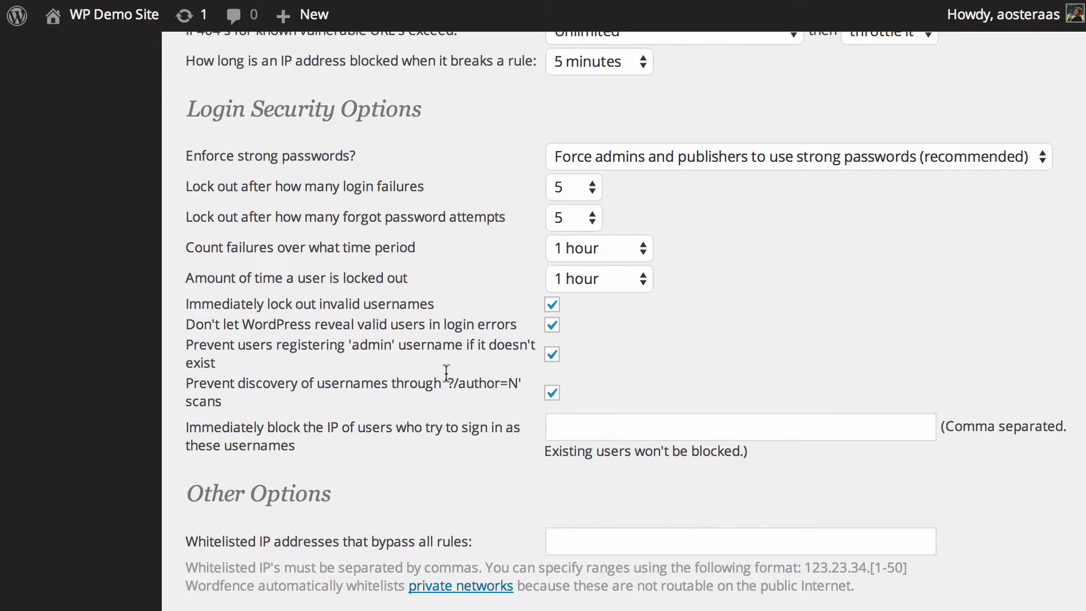
{"action": "mouse_move", "coordinate": [495, 385]}
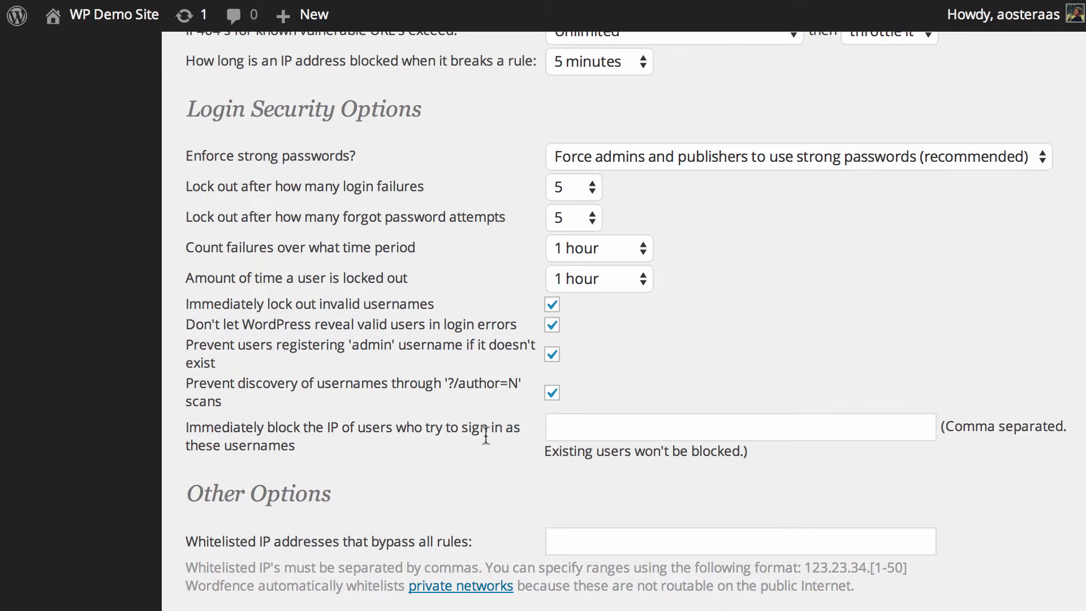
Enter 'admin' in the list of usernames whose sign-in attempts get their IP blocked.
{"action": "left_click", "coordinate": [740, 426]}
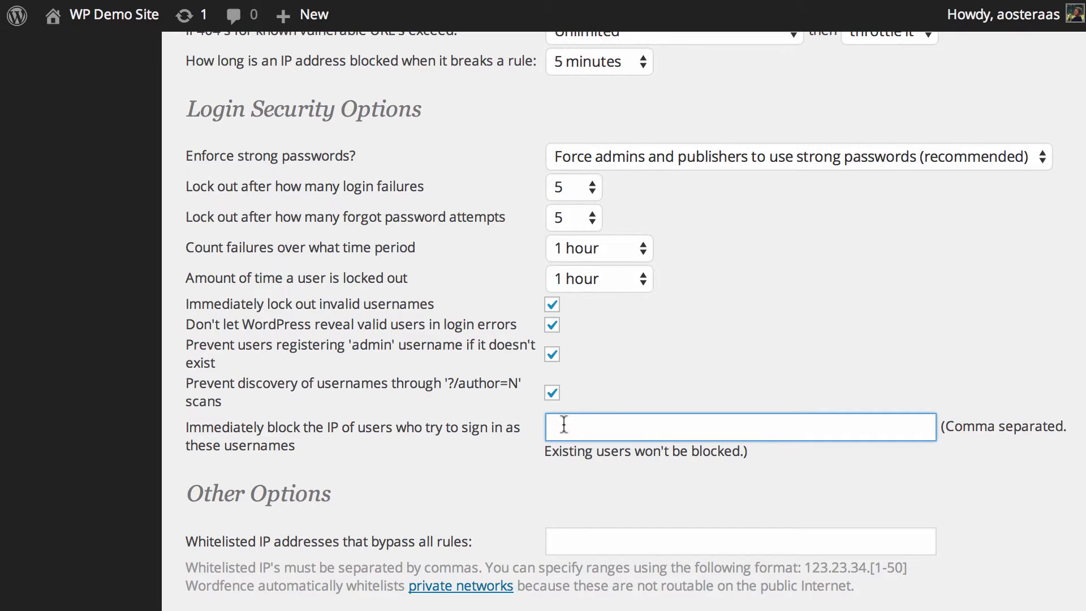
{"action": "type", "text": "admin"}
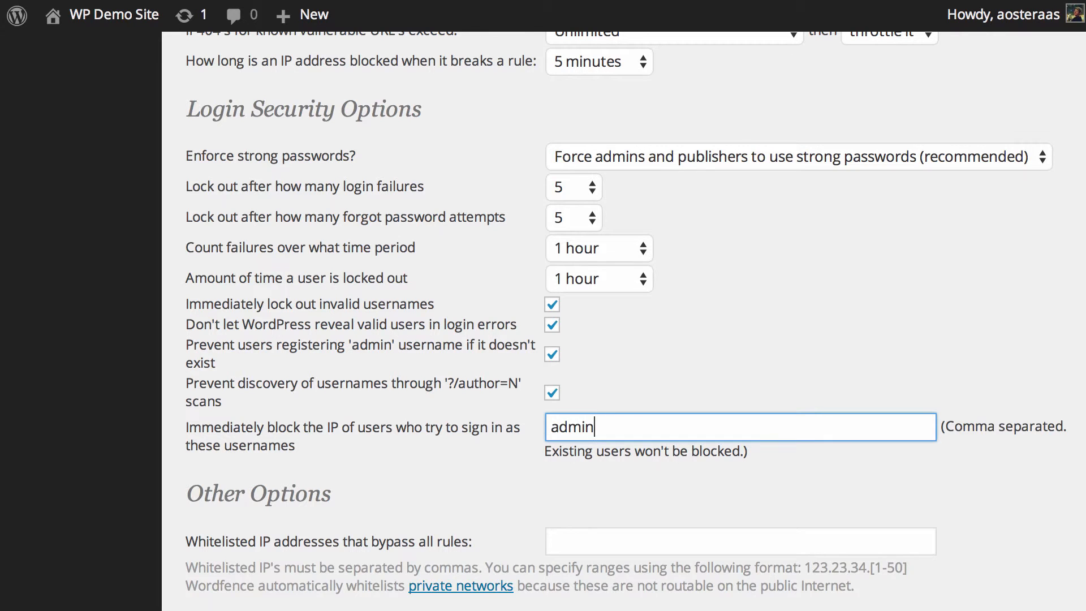